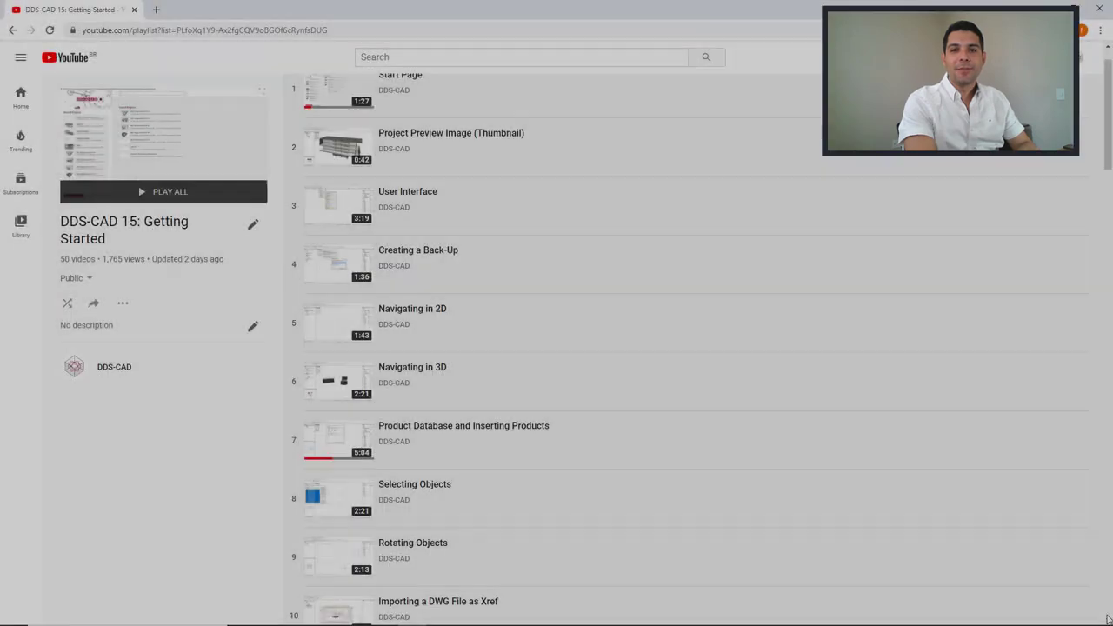
# Choose the Geberit manufacturer database and filter the product list to Geberit.
pyautogui.scroll(-3)
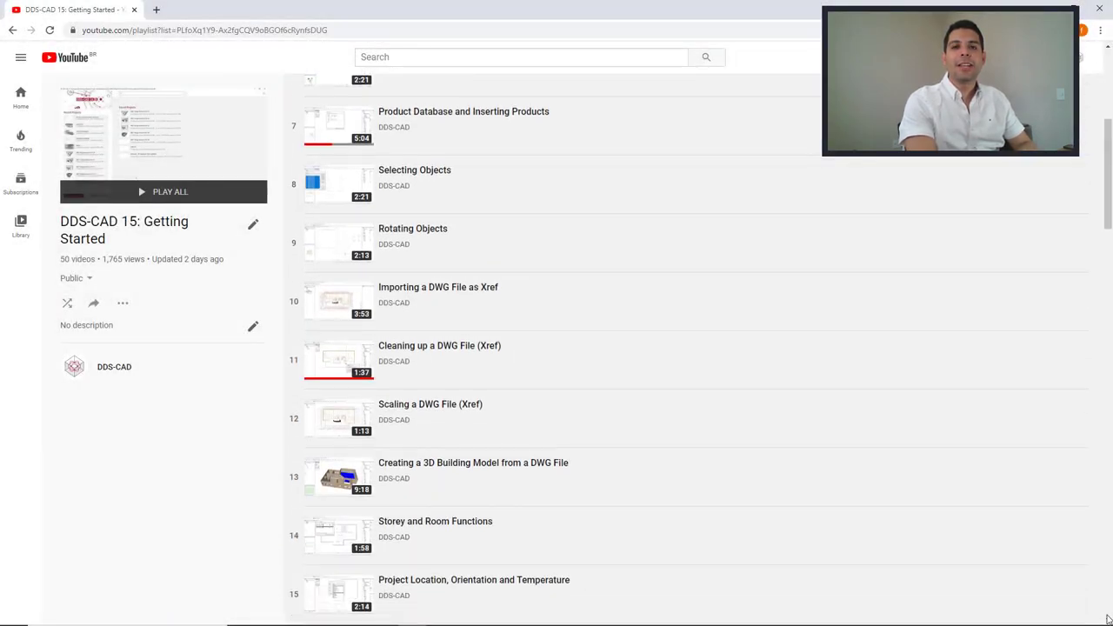
pyautogui.scroll(-3)
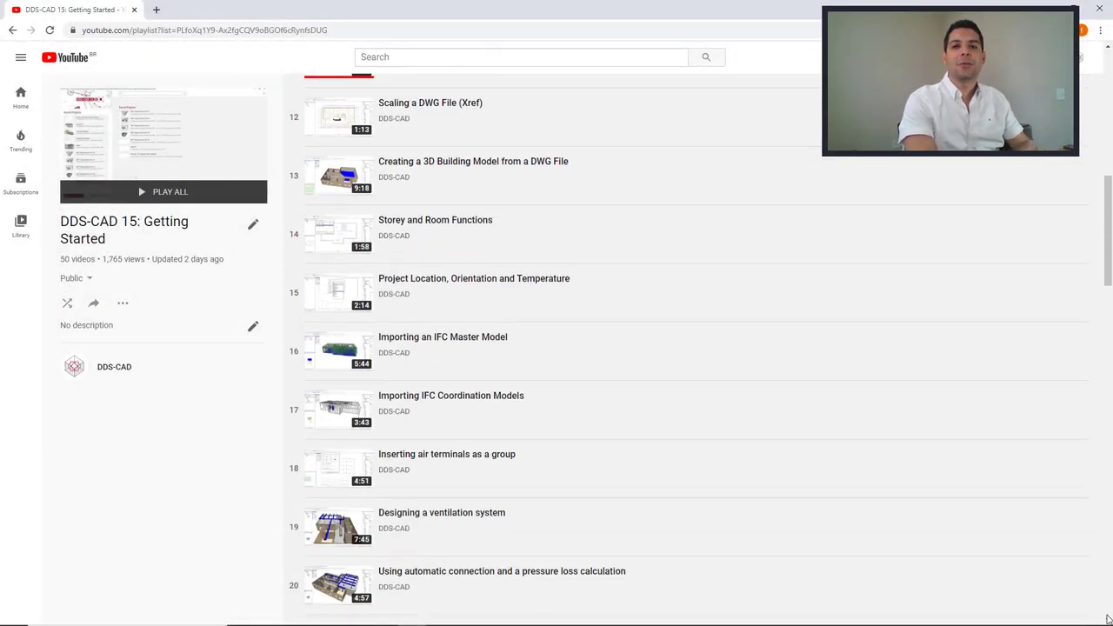
pyautogui.scroll(-3)
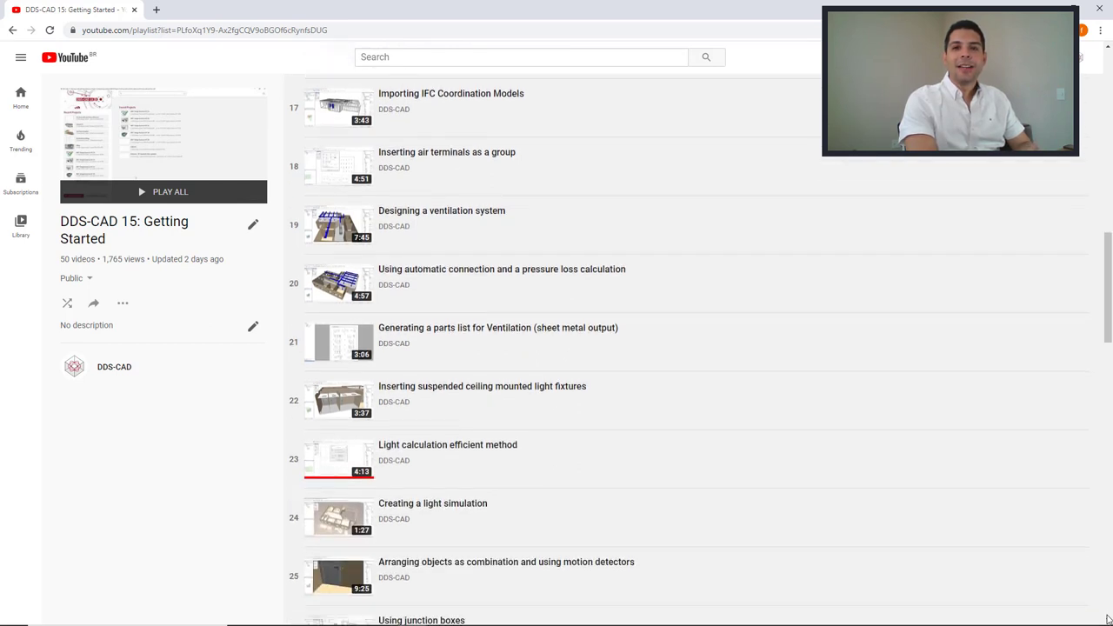
pyautogui.scroll(-3)
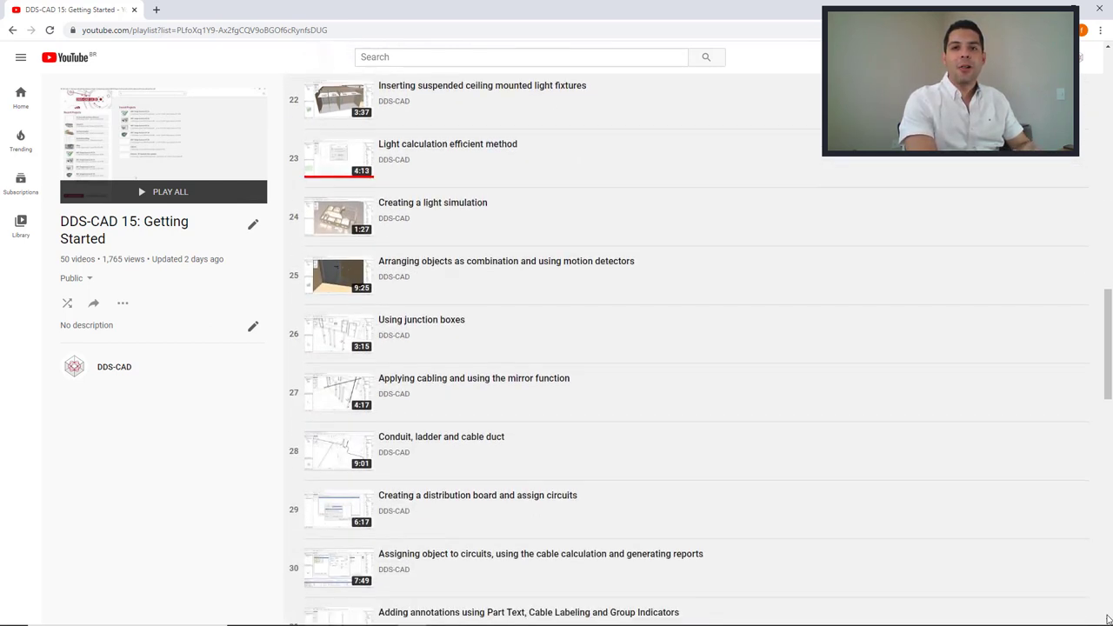
pyautogui.scroll(-3)
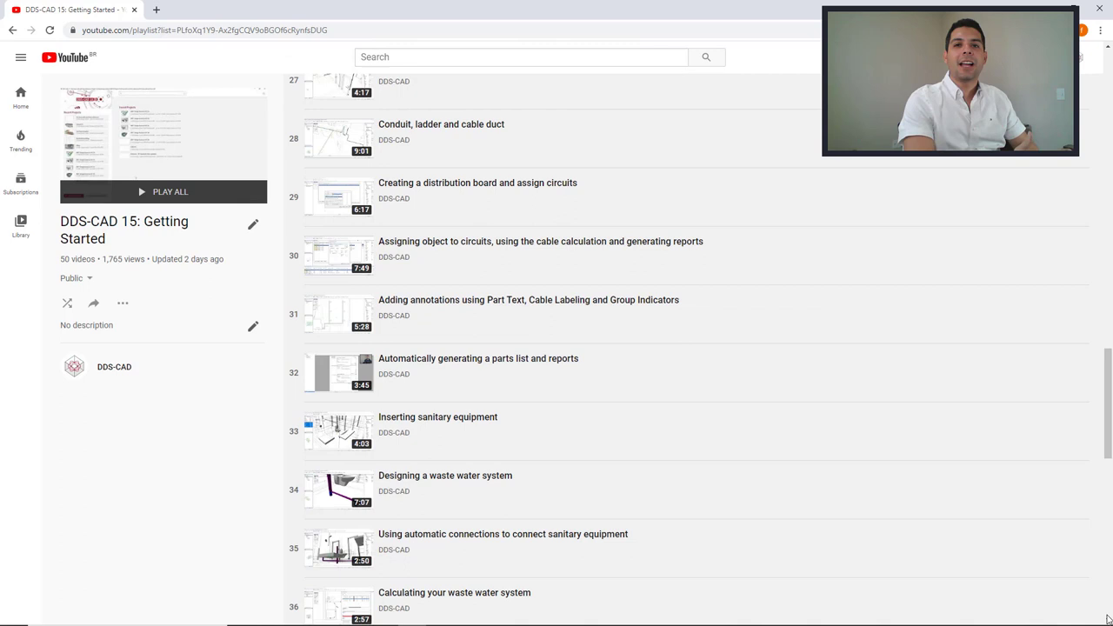
pyautogui.scroll(-3)
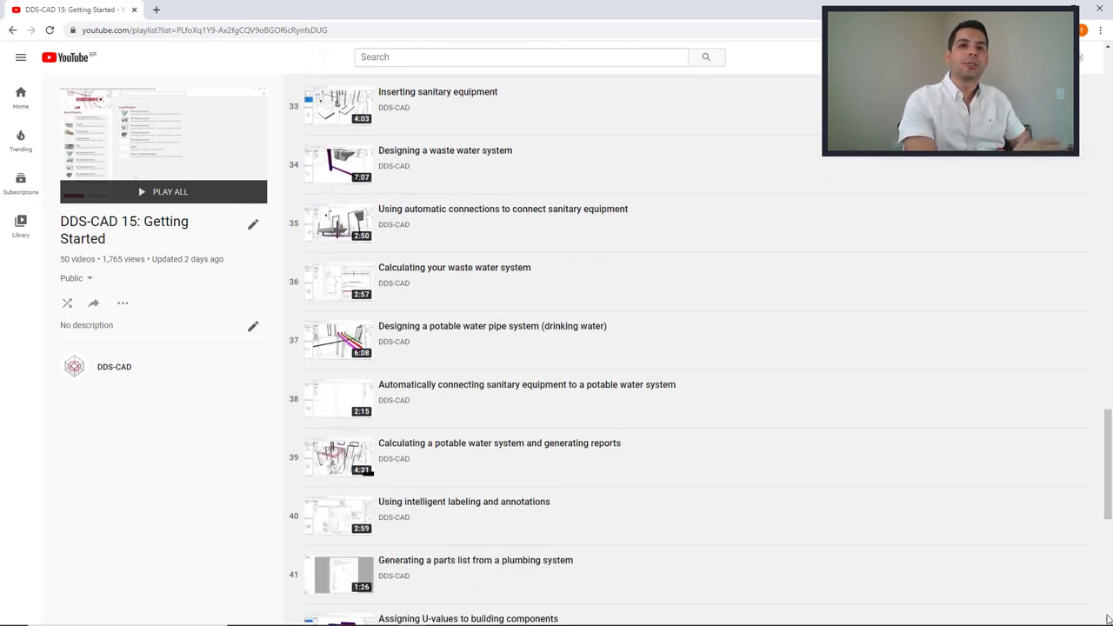
pyautogui.scroll(-3)
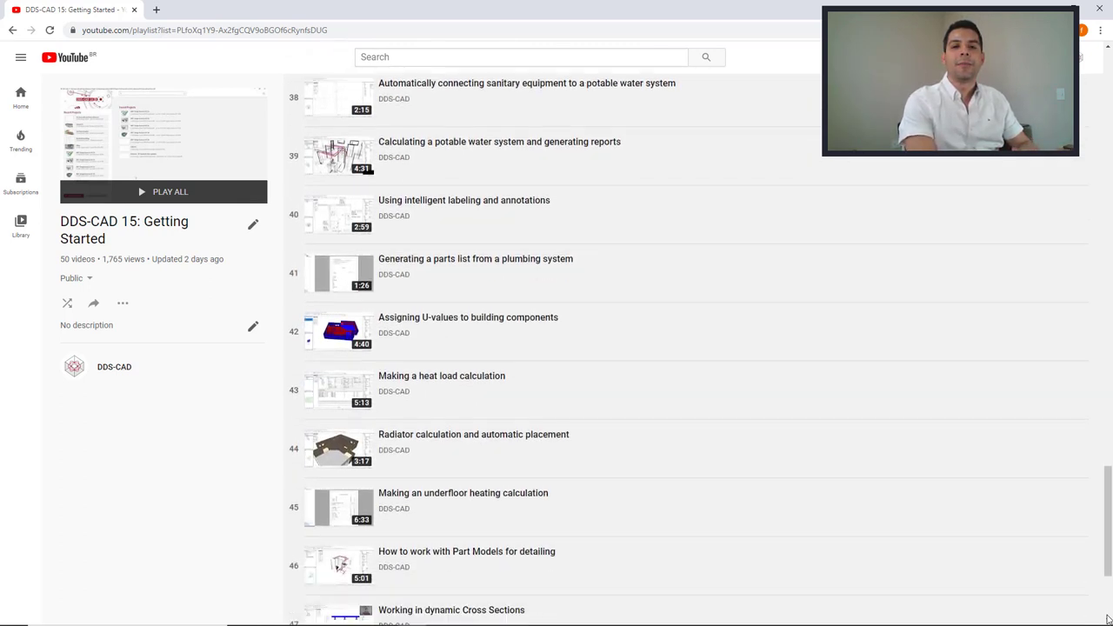
pyautogui.scroll(-3)
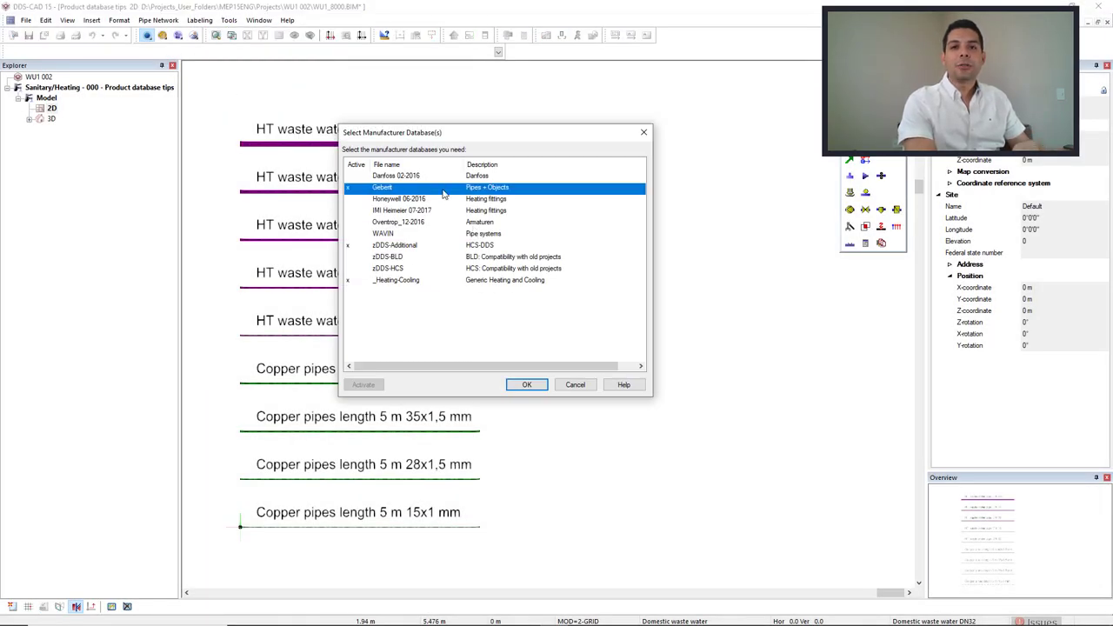
pyautogui.click(525, 384)
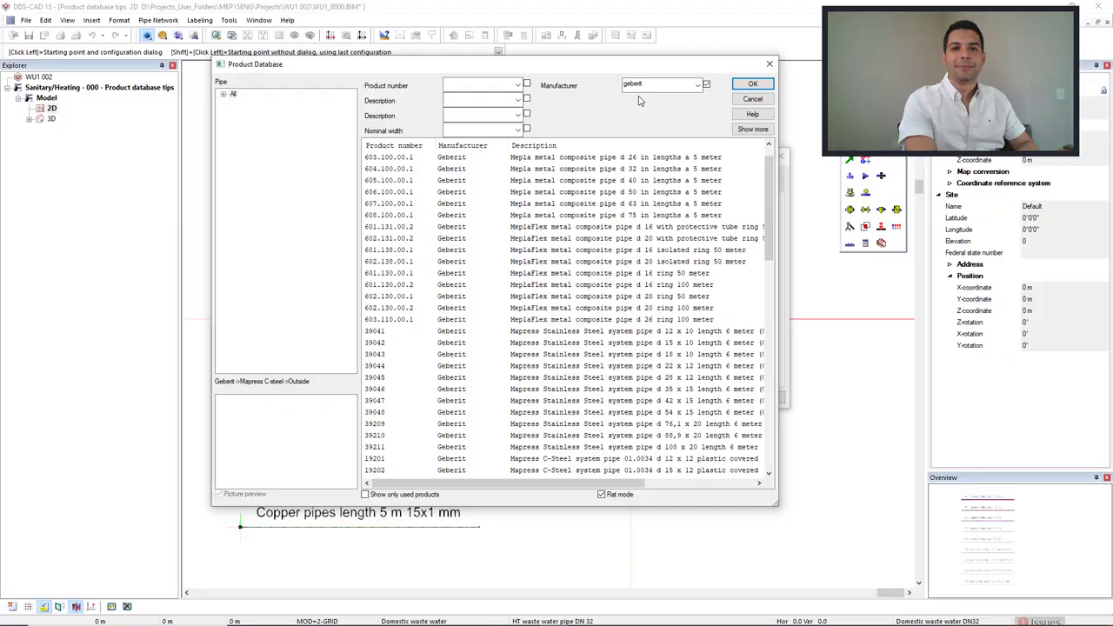
pyautogui.click(751, 83)
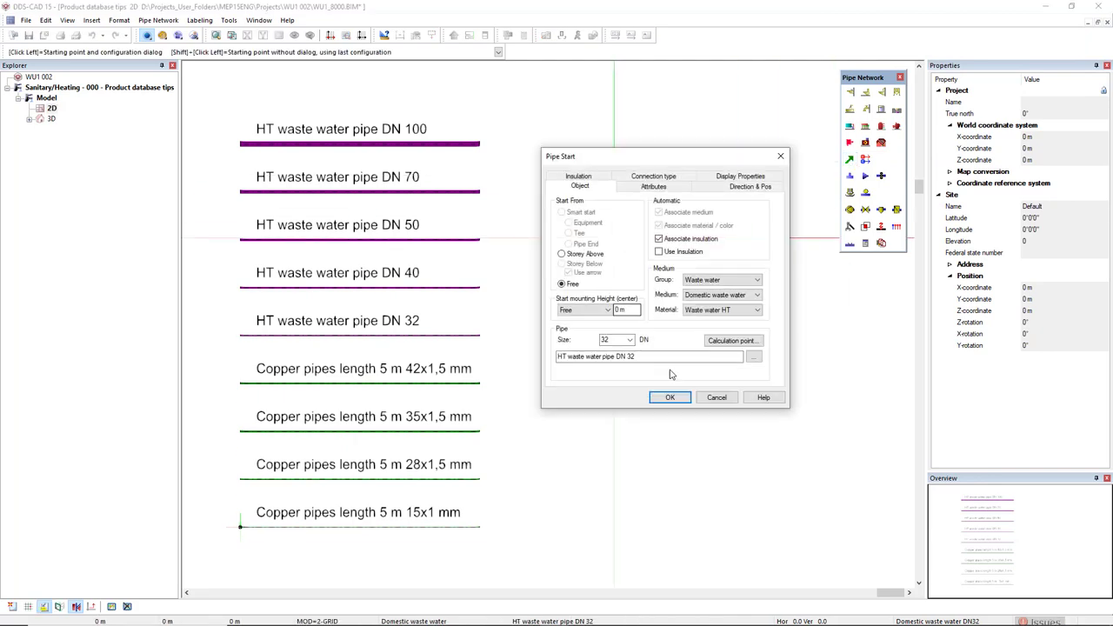
# Show the pipe's product database limited to products already used in the project.
pyautogui.click(753, 356)
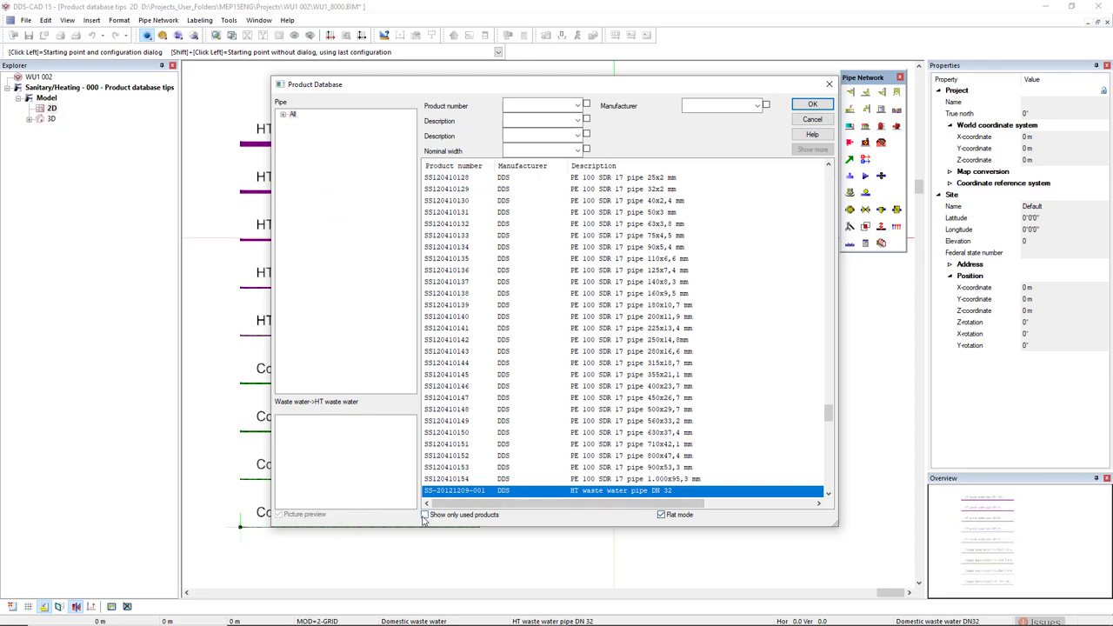
pyautogui.click(424, 515)
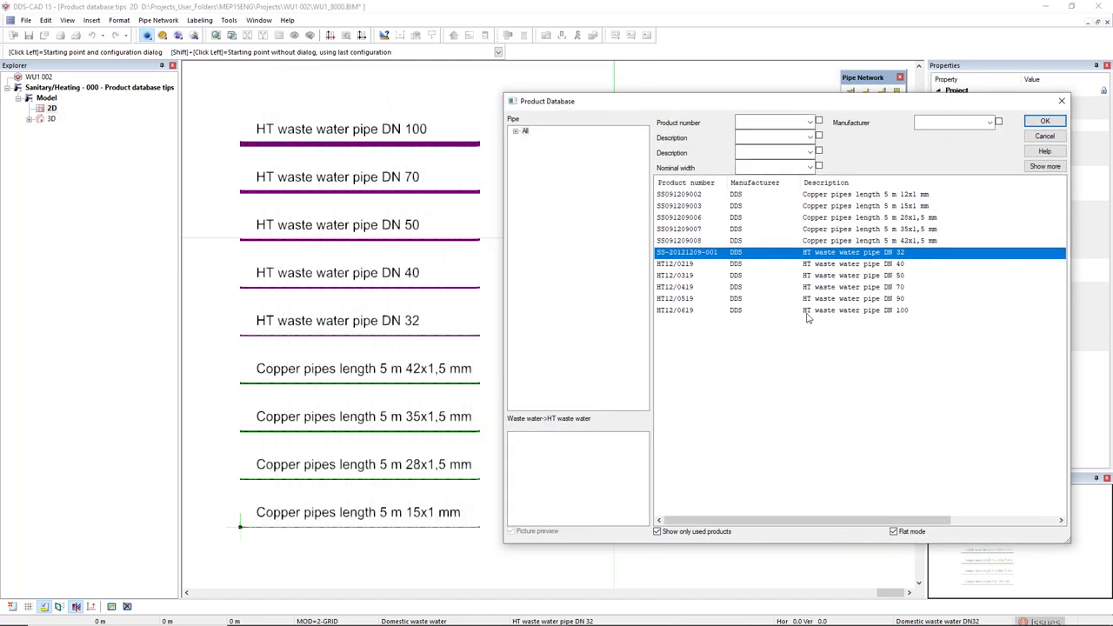
pyautogui.moveTo(709, 484)
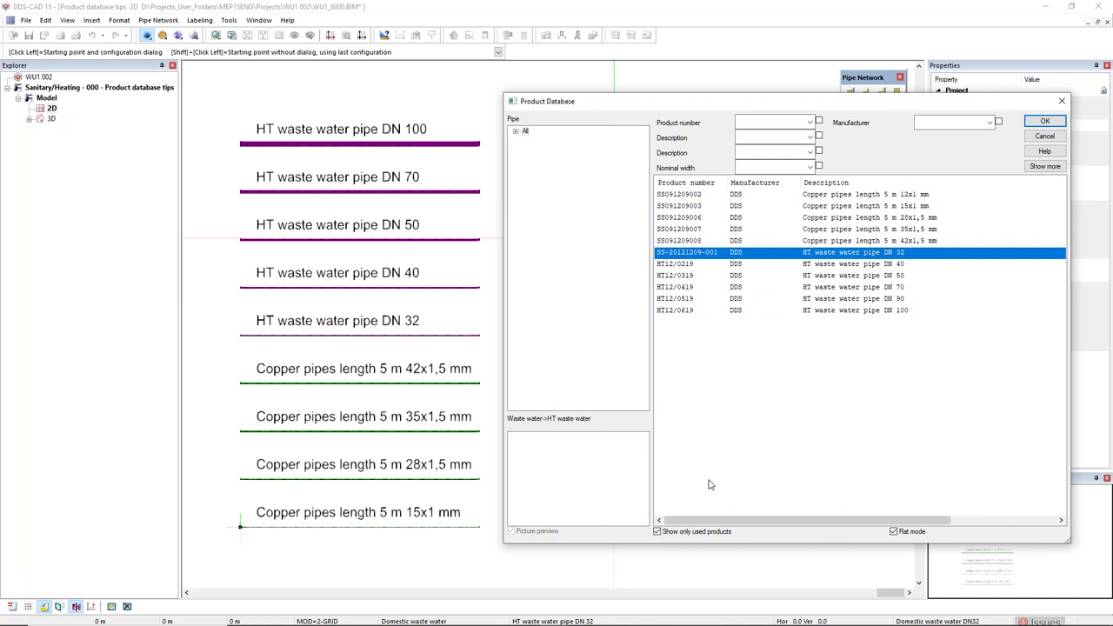
pyautogui.moveTo(724, 480)
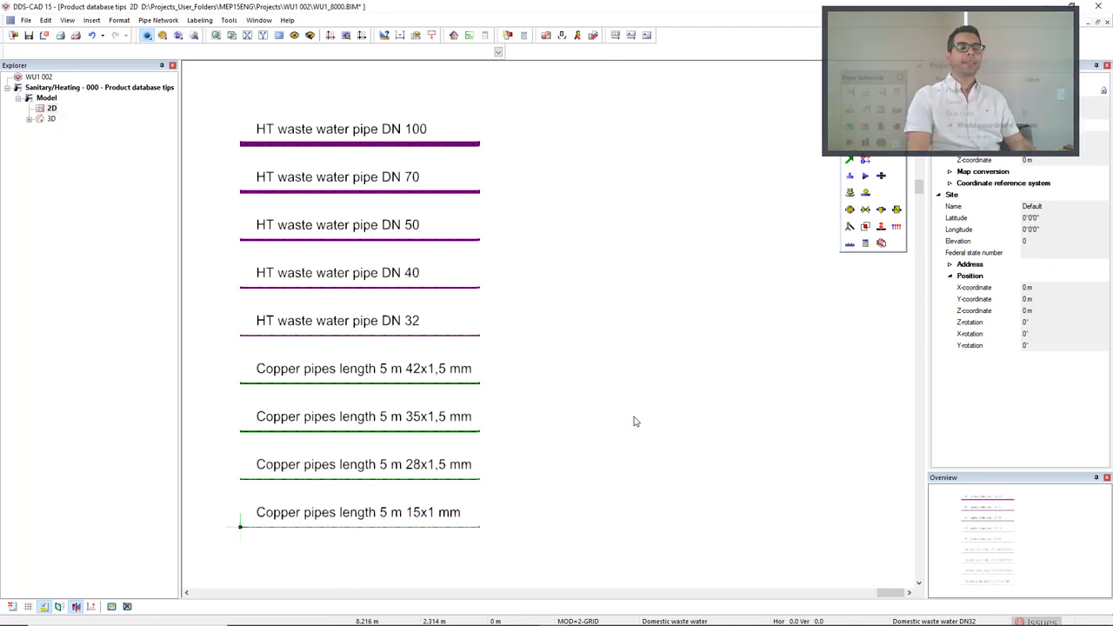
# Bring up the Extra Product Databases settings from the Tools menu.
pyautogui.click(230, 21)
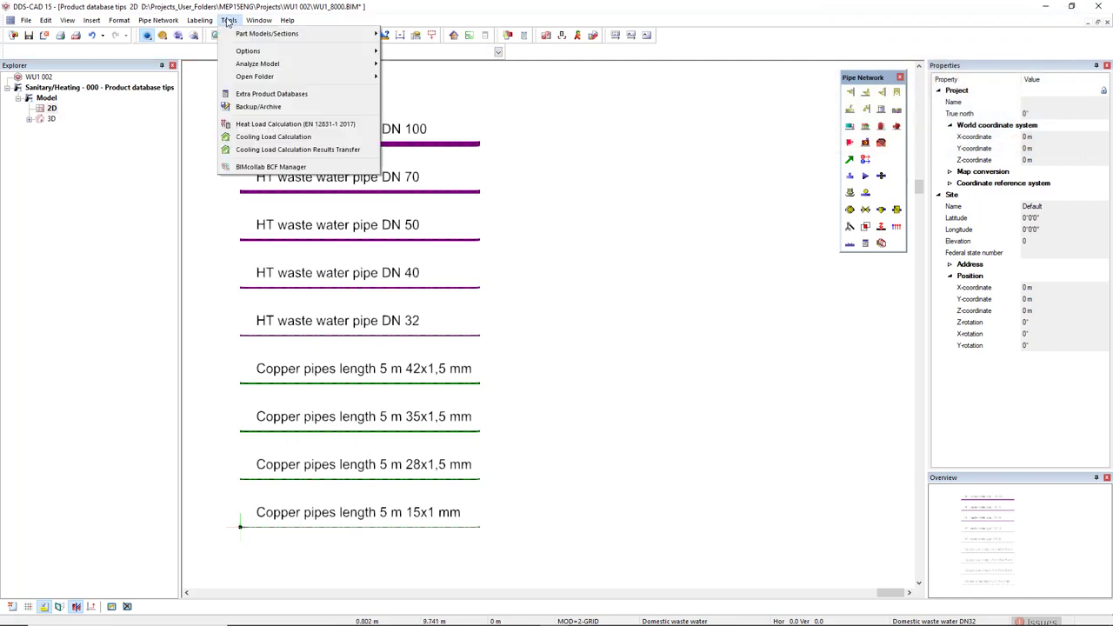
pyautogui.moveTo(271, 94)
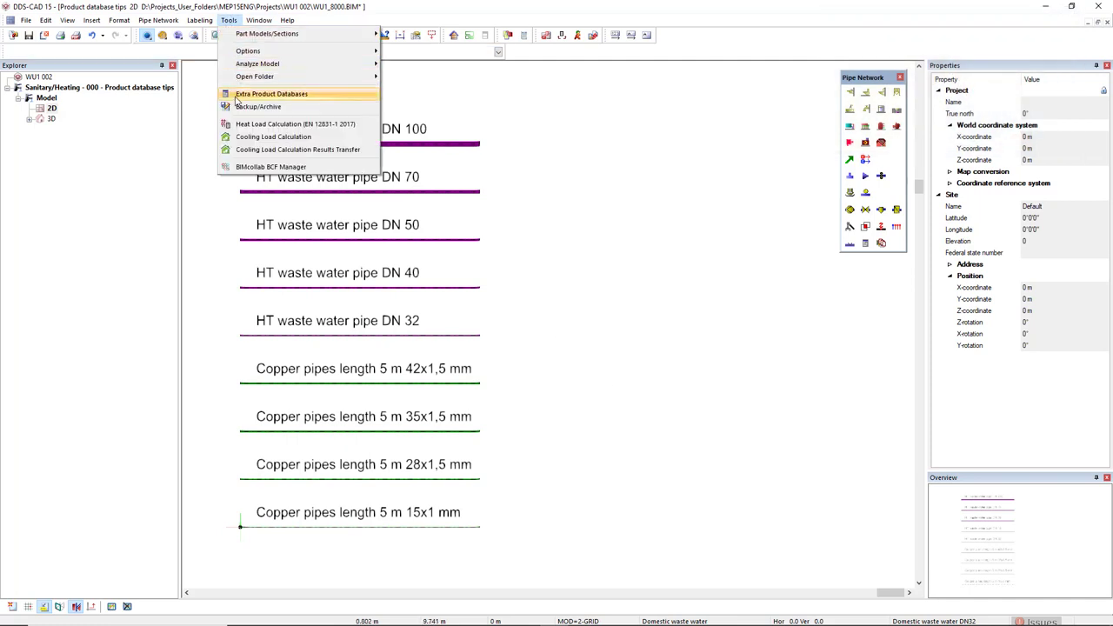
pyautogui.click(272, 94)
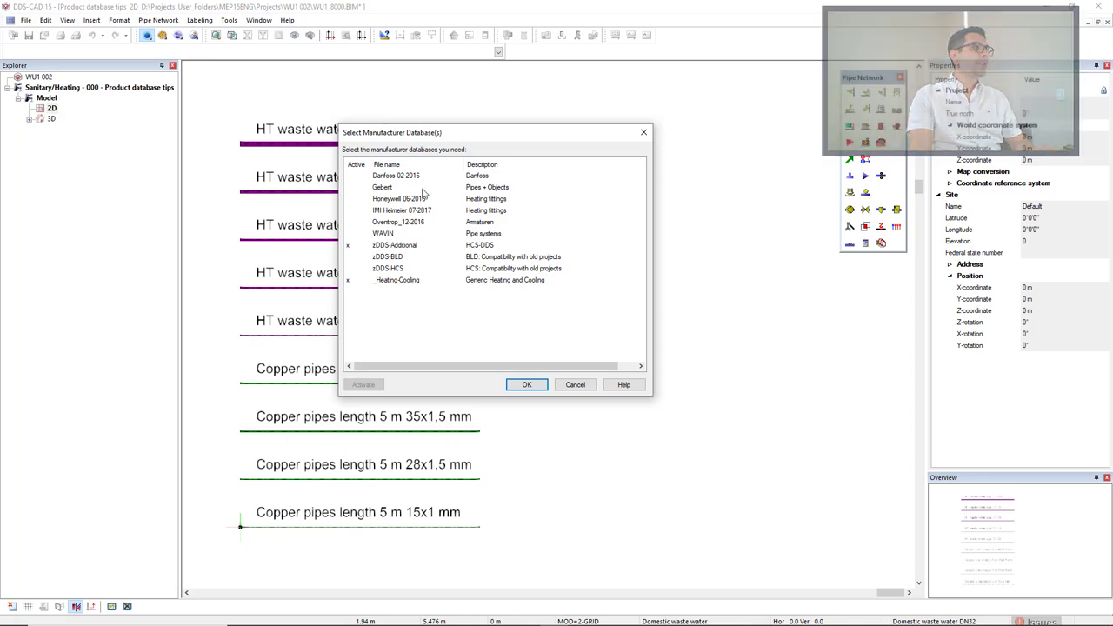
# Mark the Geberit manufacturer database as Active and confirm the selection.
pyautogui.click(408, 188)
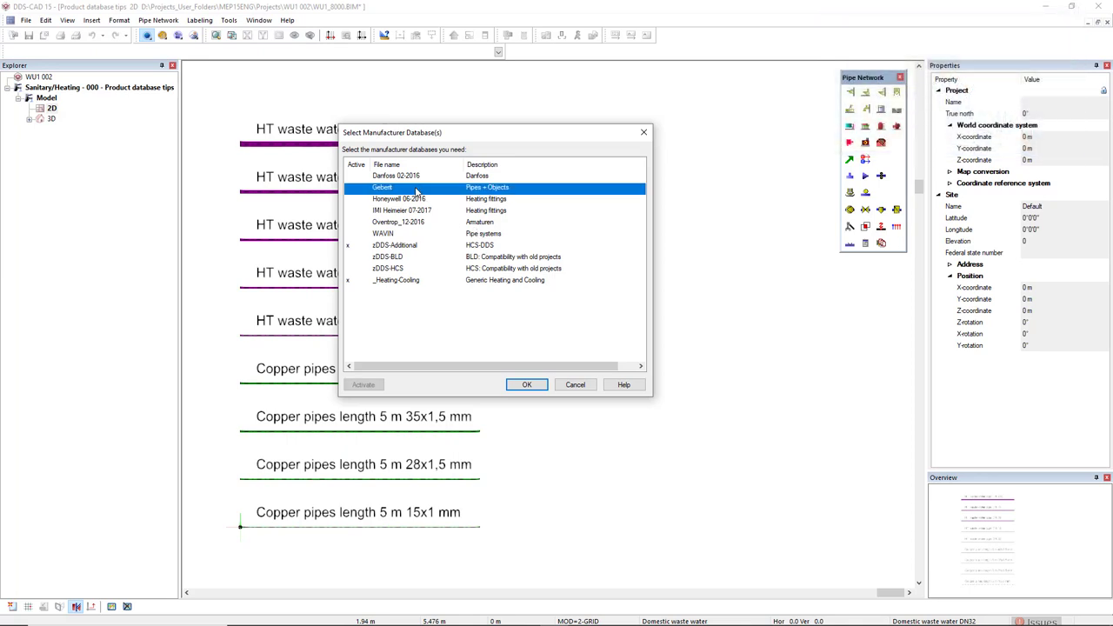
pyautogui.click(348, 188)
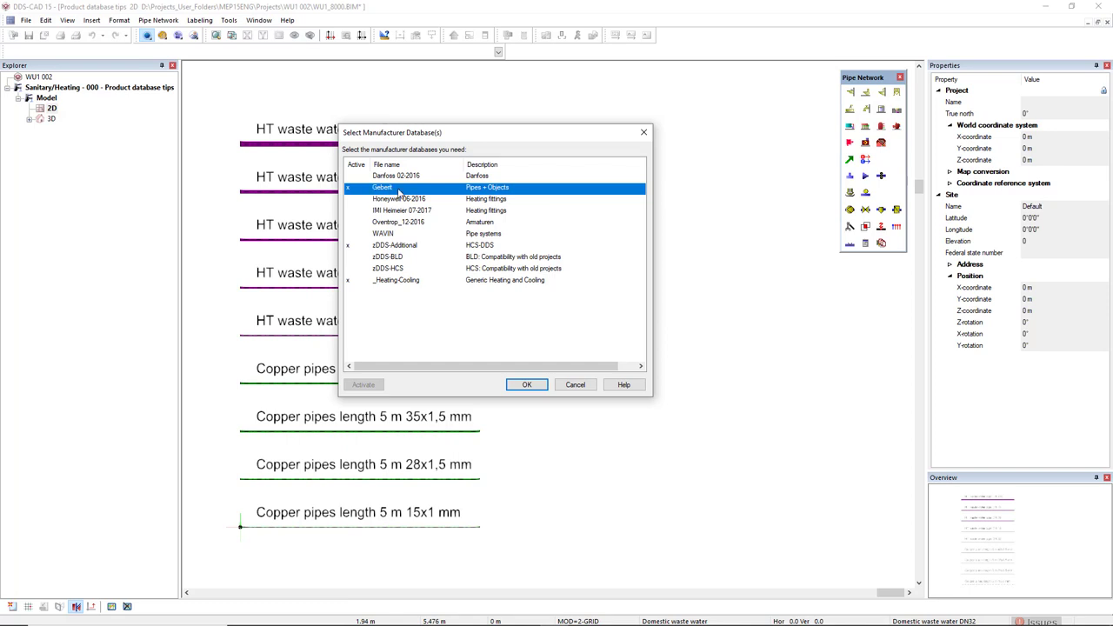
pyautogui.moveTo(407, 193)
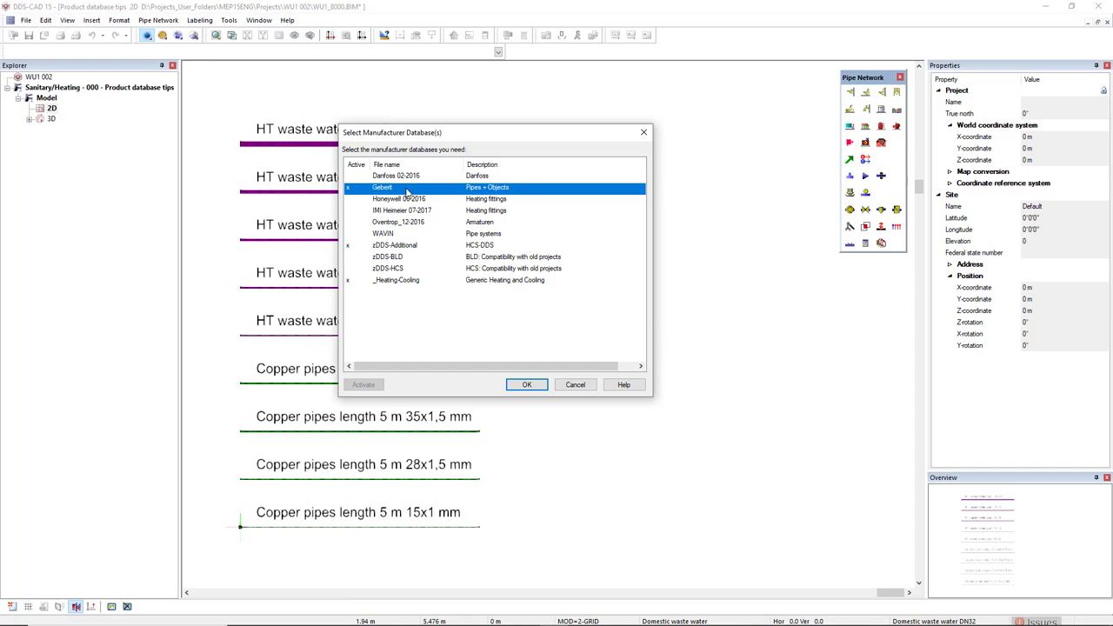
pyautogui.moveTo(515, 193)
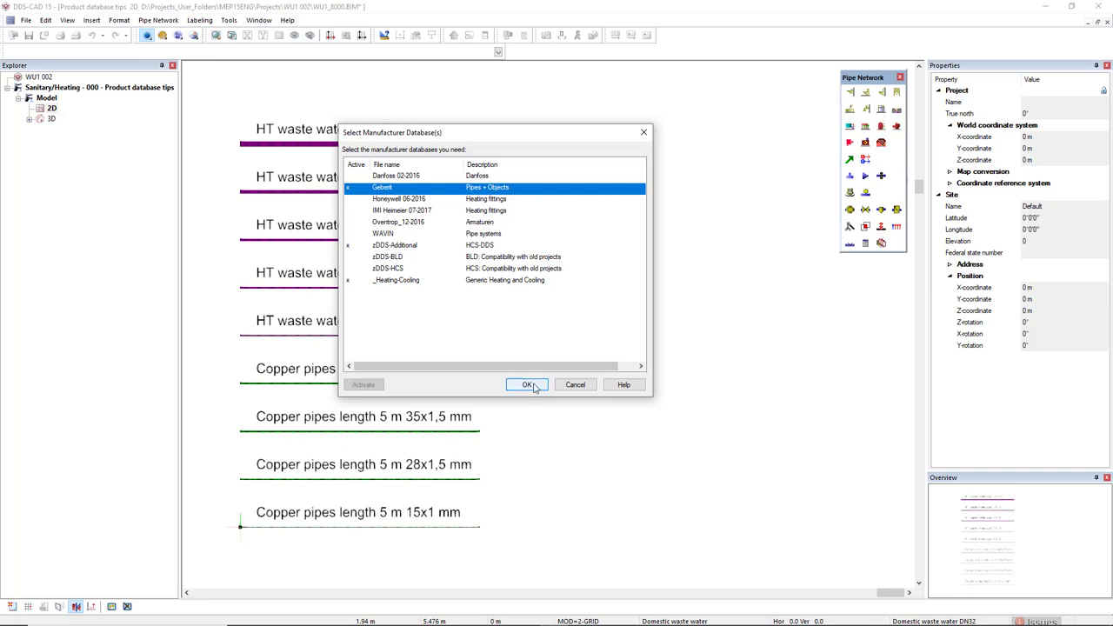
pyautogui.click(526, 385)
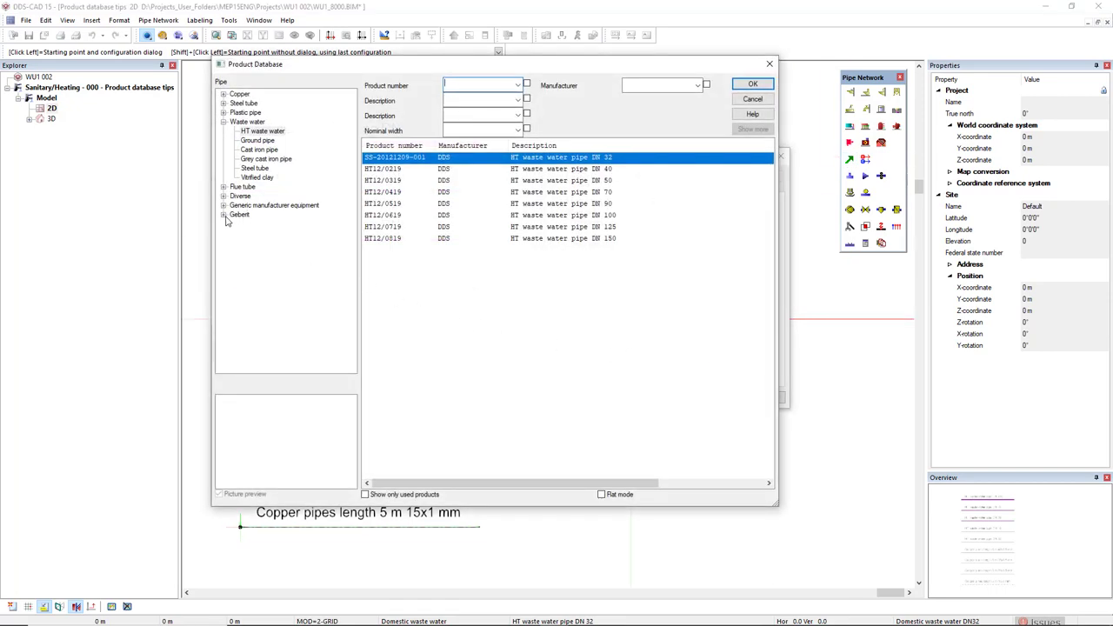
# Browse Geberit groups: Mepla insulated, Mapress stainless and Mapress C-Steel system pipes.
pyautogui.click(224, 216)
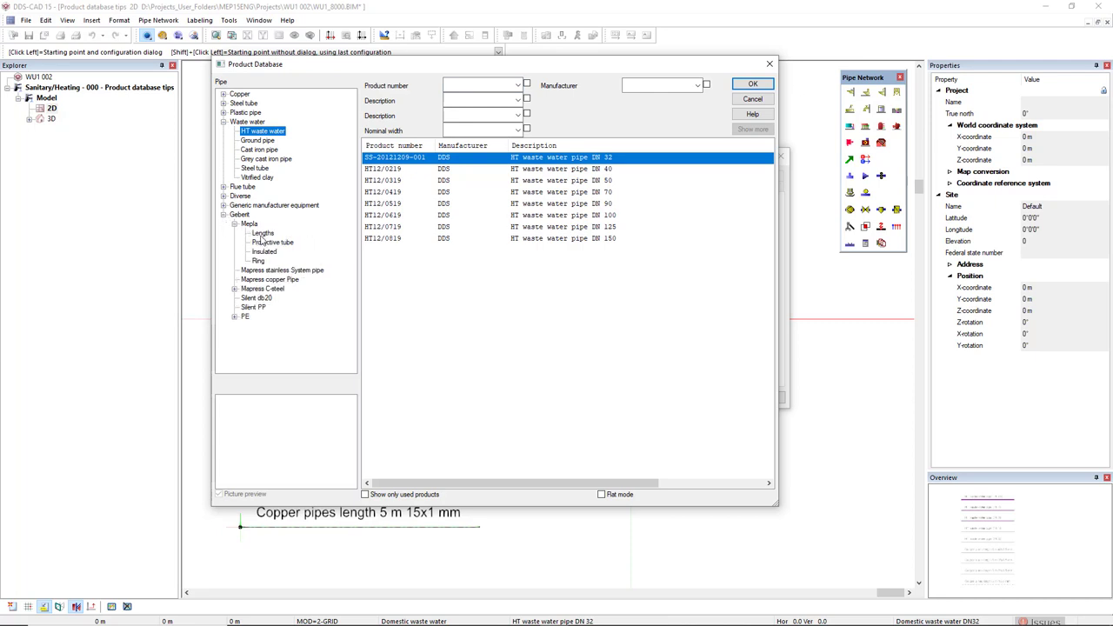
pyautogui.click(265, 251)
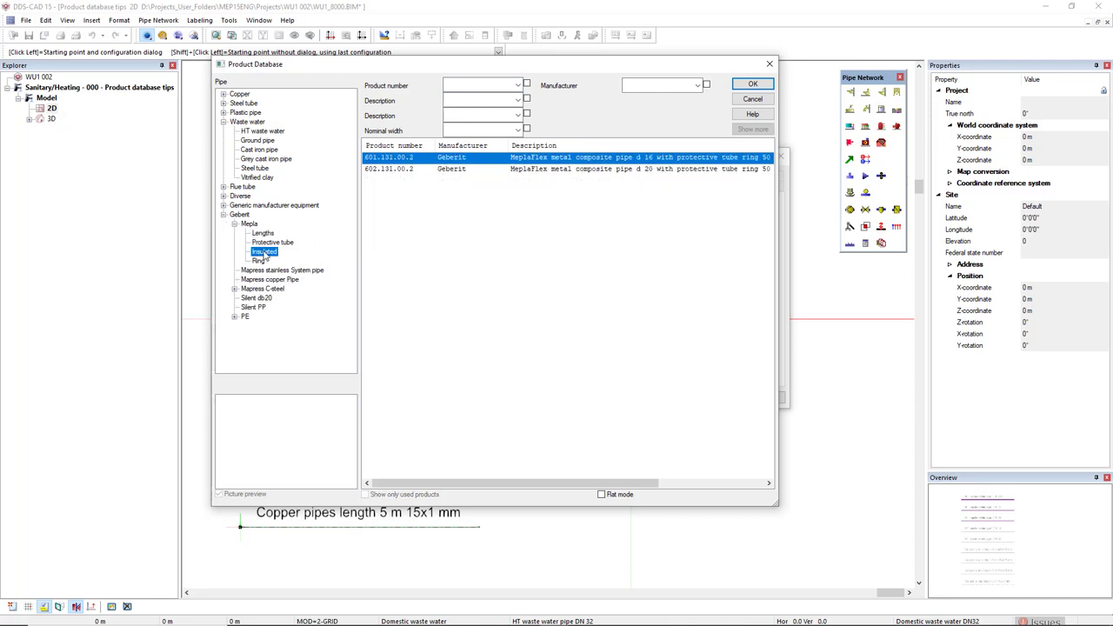
pyautogui.click(282, 270)
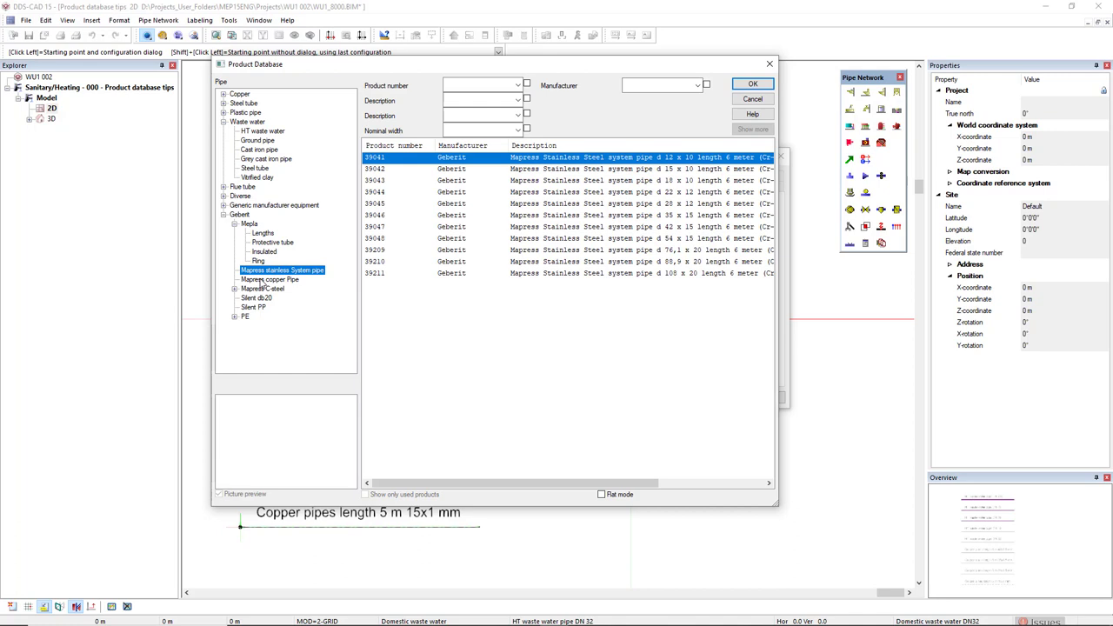
pyautogui.click(272, 278)
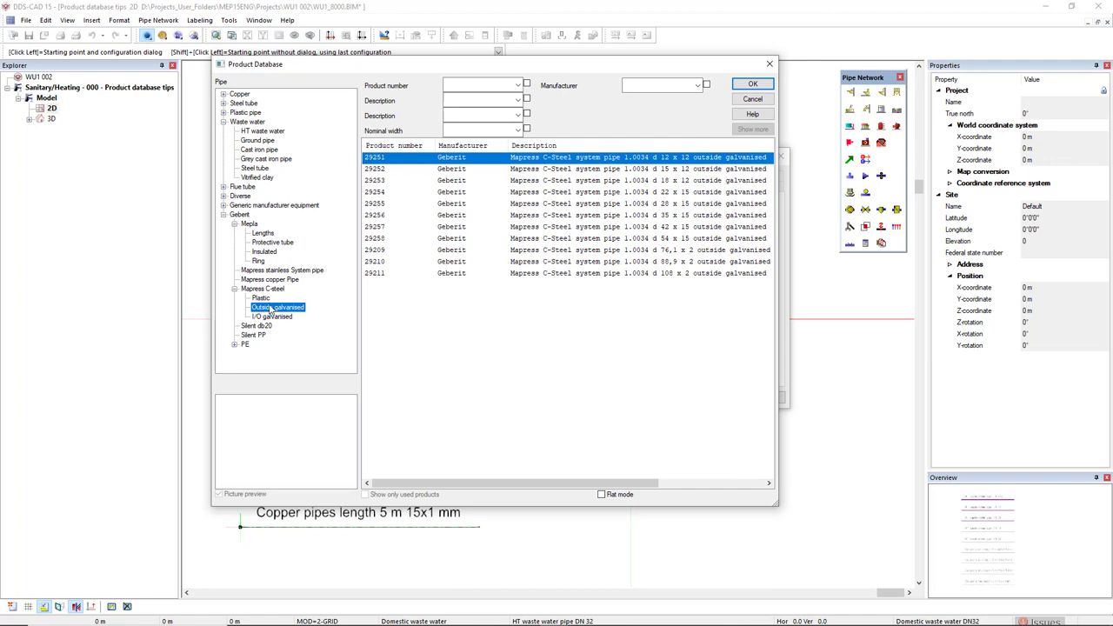
# Filter the manufacturer to 'geberit' and list all its products in Flat mode.
pyautogui.click(661, 84)
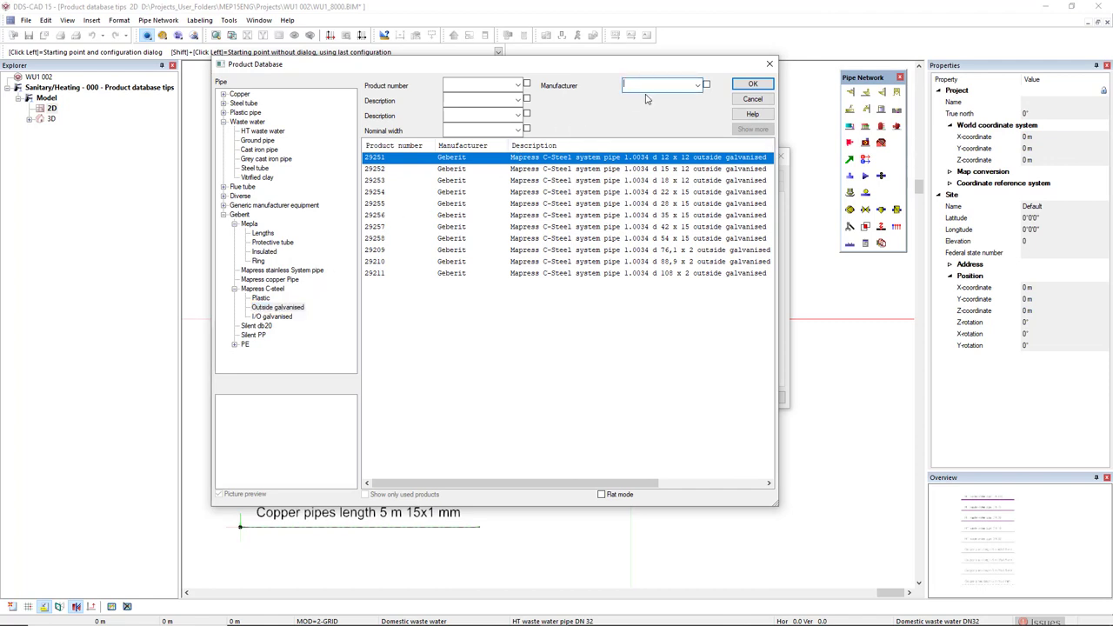
pyautogui.write('geberit')
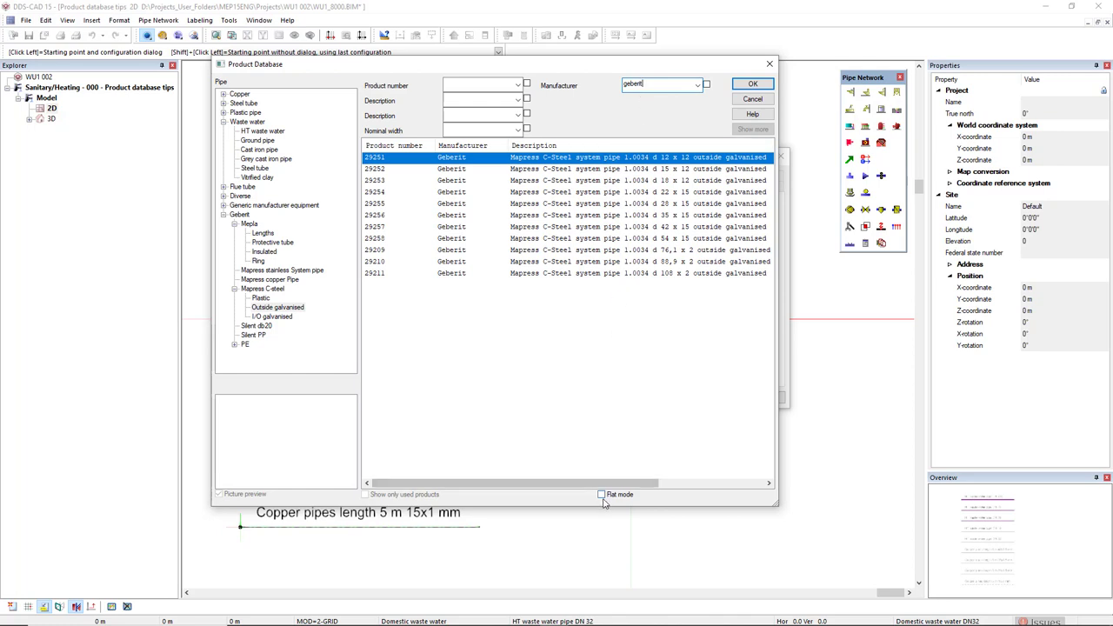
pyautogui.click(602, 494)
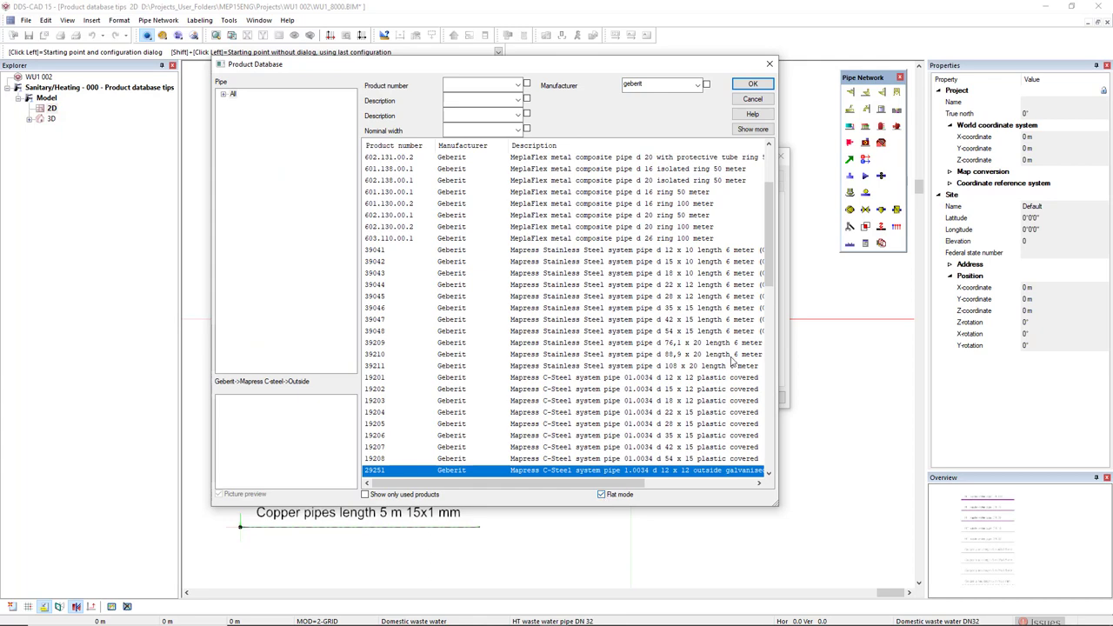
pyautogui.scroll(-3)
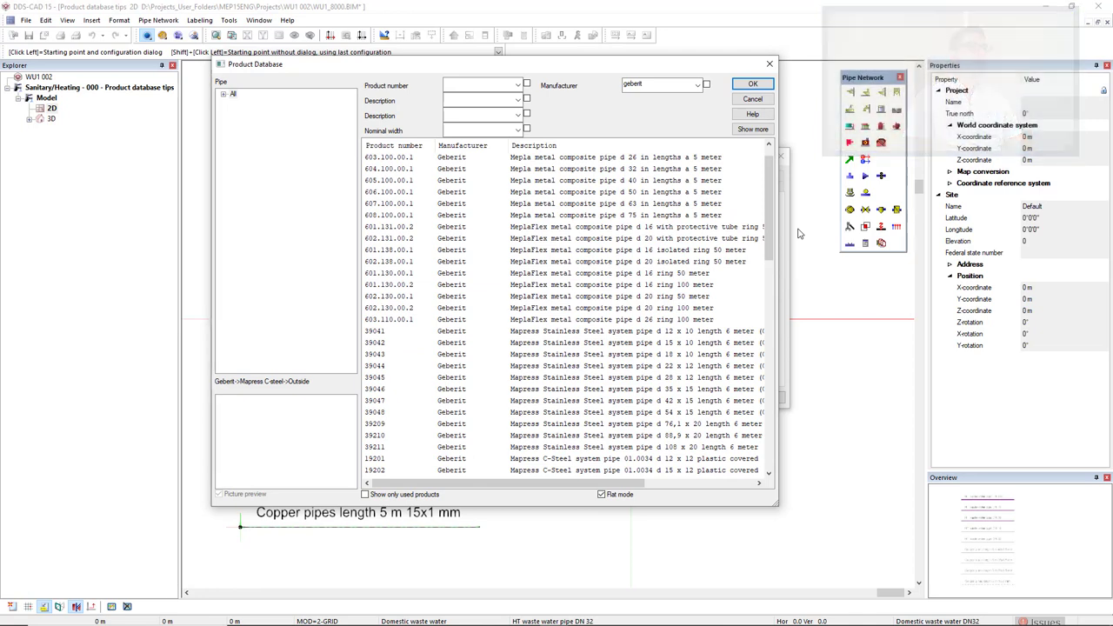
pyautogui.moveTo(721, 136)
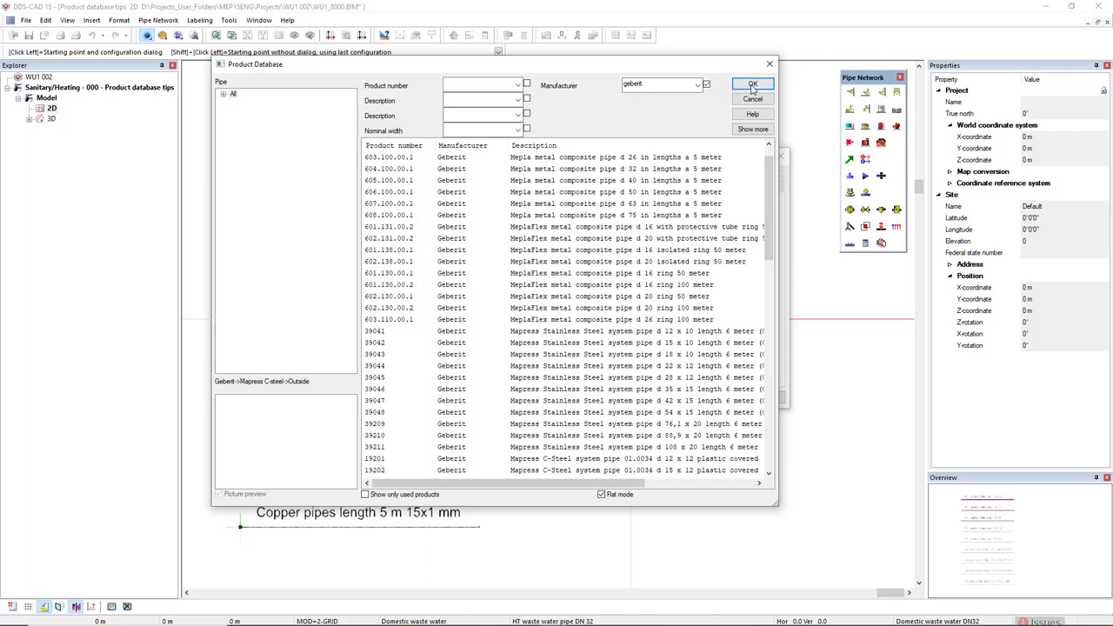
# Confirm the Mapress C-Steel galvanised pipe and accept the pipe start settings to draw it.
pyautogui.click(751, 85)
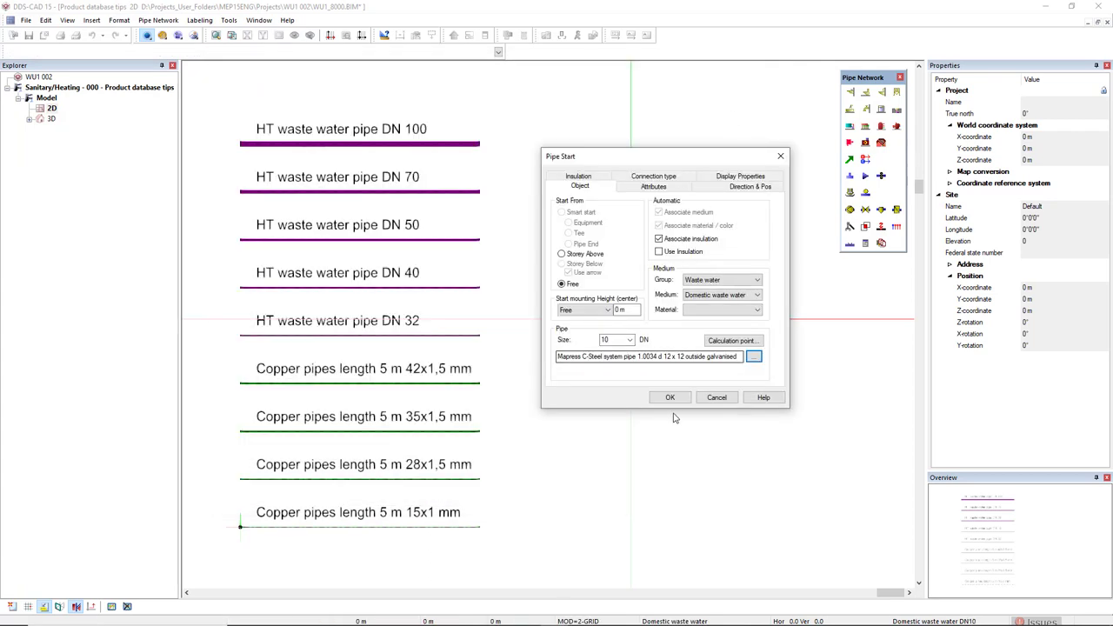
pyautogui.click(669, 397)
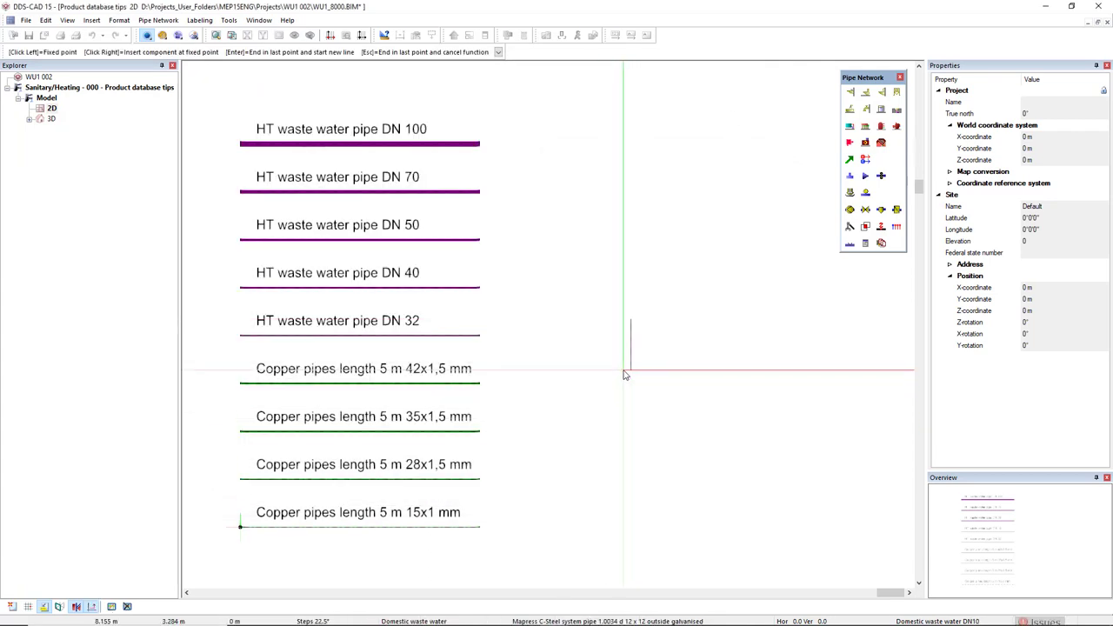